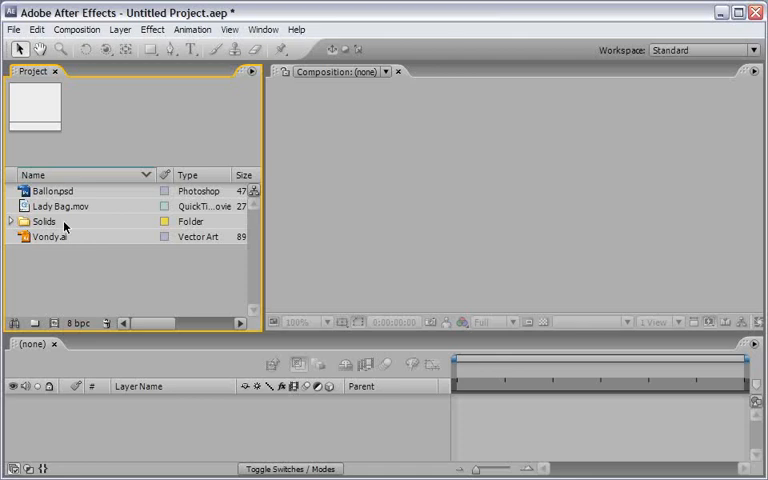
{"action": "mouse_move", "coordinate": [56, 212]}
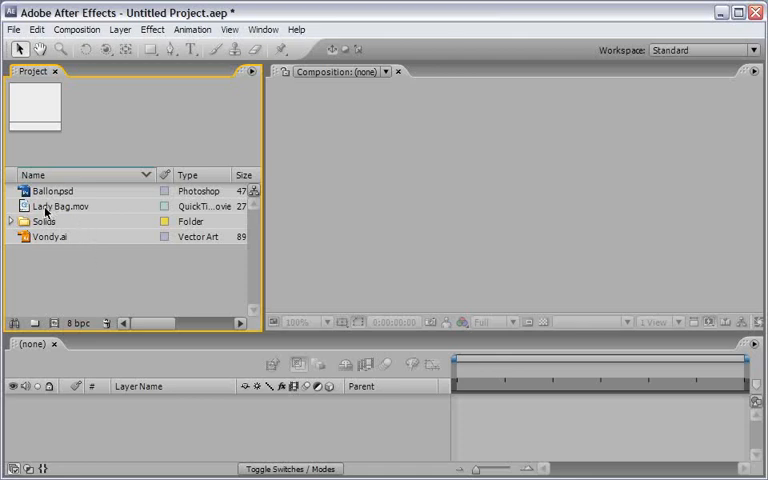
Step: Create a Lady Bag composition from the Lady Bag.mov park footage
{"action": "left_click", "coordinate": [62, 206]}
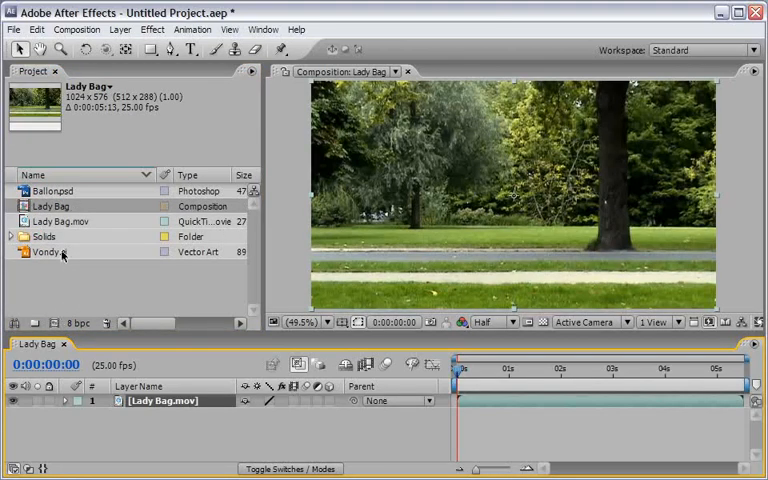
{"action": "left_click", "coordinate": [490, 322]}
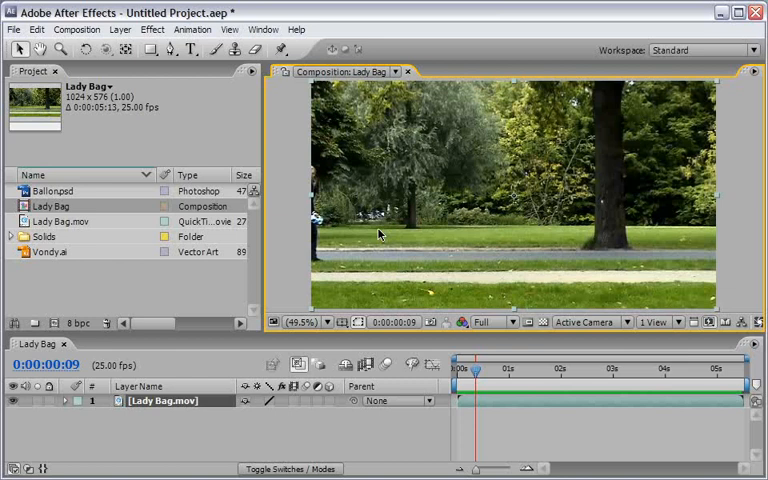
{"action": "mouse_move", "coordinate": [396, 230]}
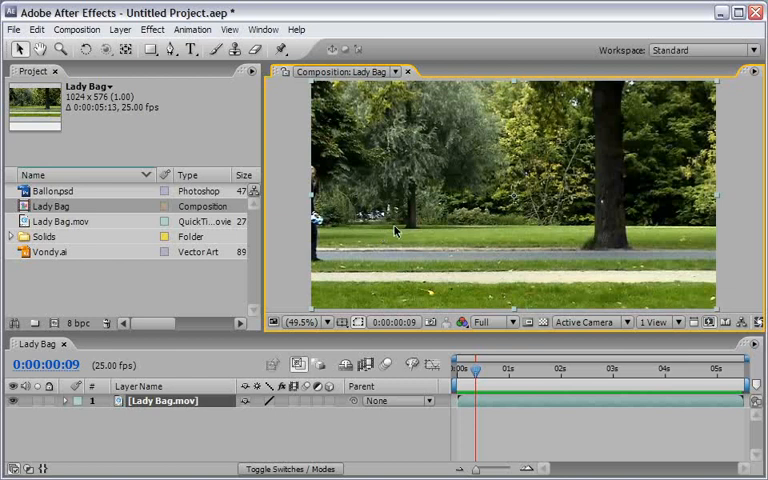
{"action": "mouse_move", "coordinate": [362, 110]}
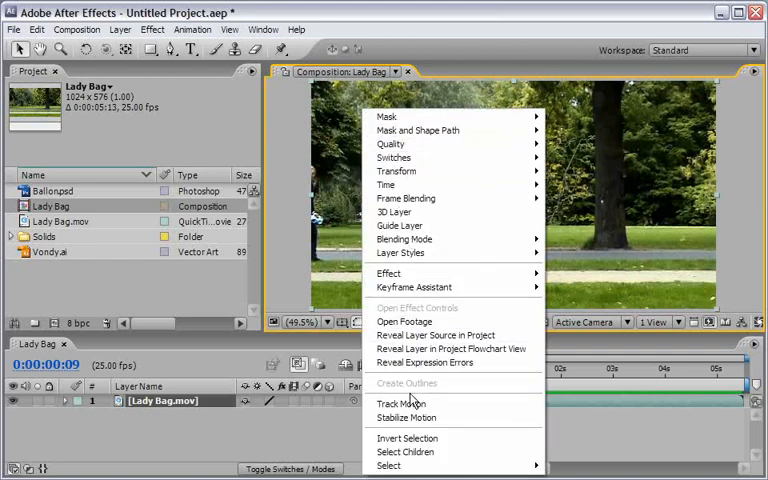
Step: Start Track Motion on the footage and place Track Point 1 on the lady's head
{"action": "left_click", "coordinate": [400, 404]}
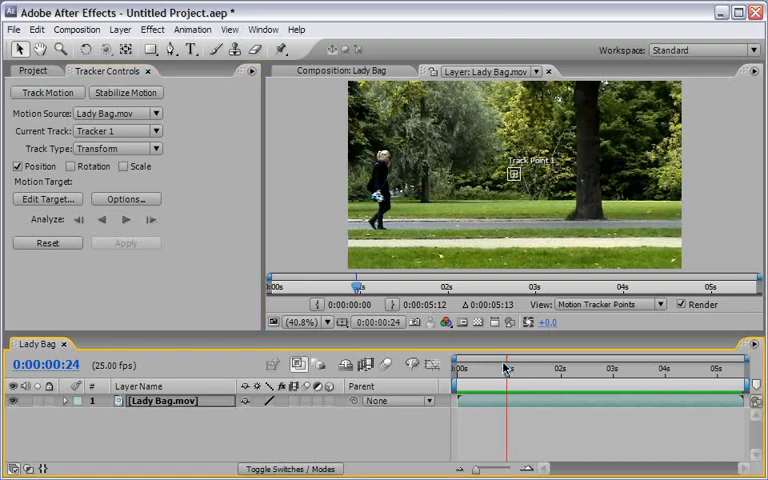
{"action": "left_click", "coordinate": [308, 320]}
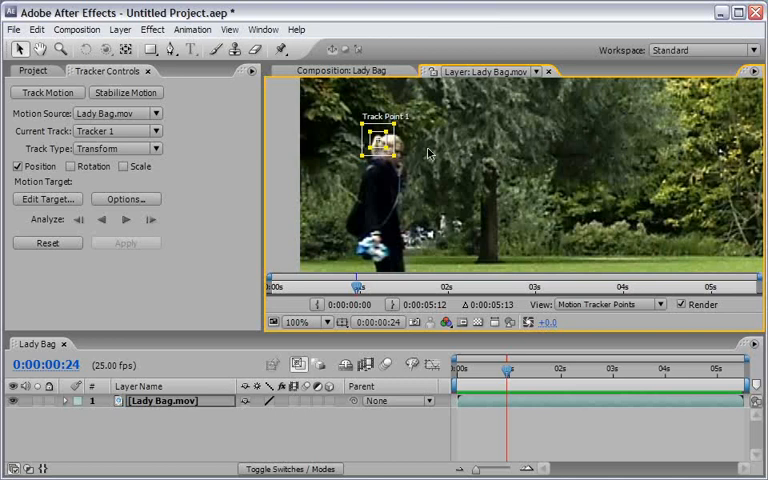
{"action": "mouse_move", "coordinate": [430, 158]}
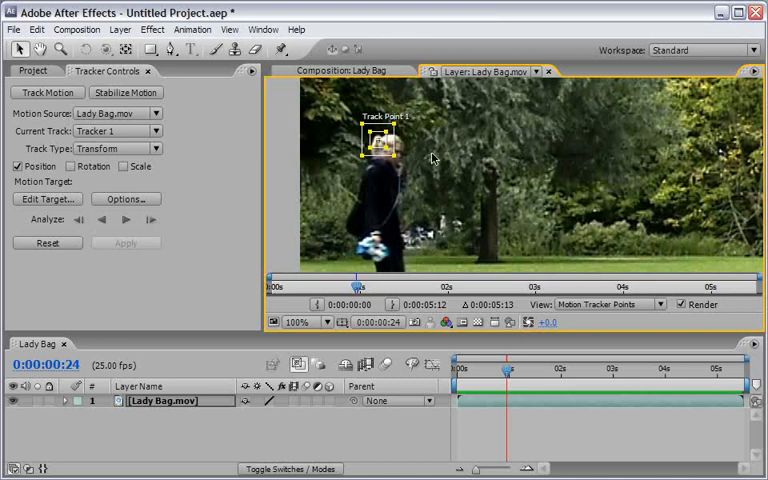
Step: Analyse the track forward until the lady walks out of frame
{"action": "left_click", "coordinate": [308, 320]}
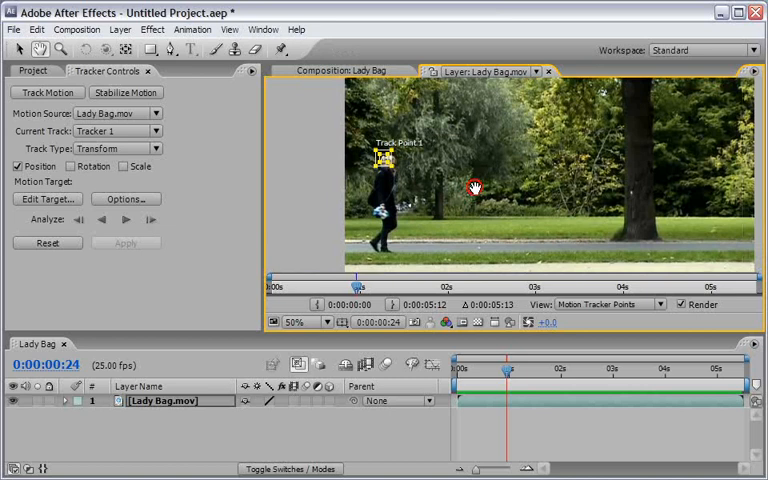
{"action": "left_click", "coordinate": [124, 220]}
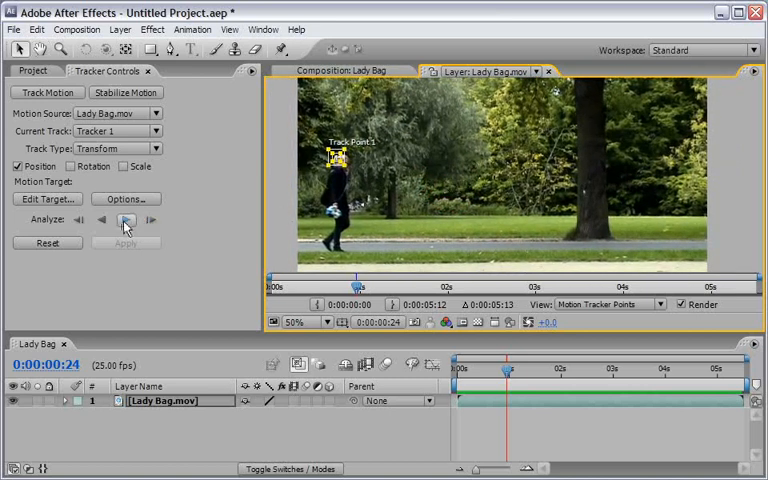
{"action": "left_click", "coordinate": [126, 220]}
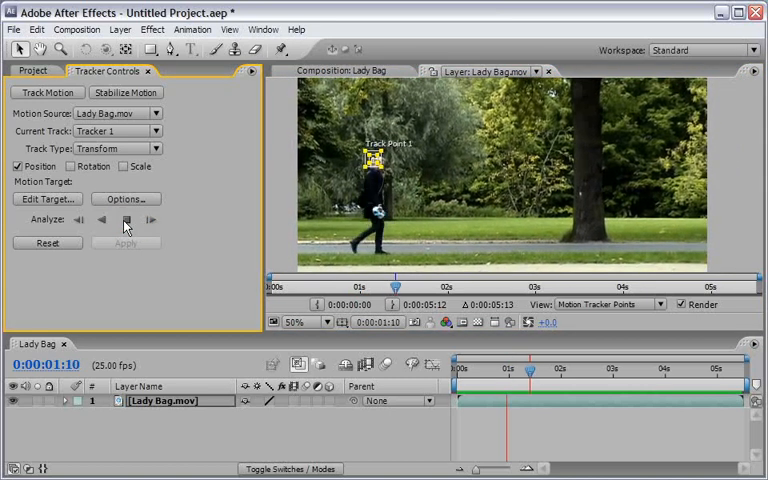
{"action": "left_click", "coordinate": [128, 220]}
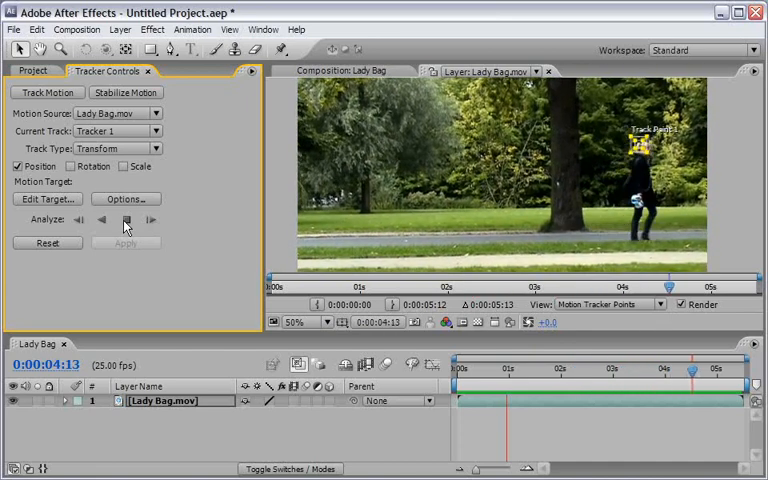
{"action": "left_click", "coordinate": [128, 220]}
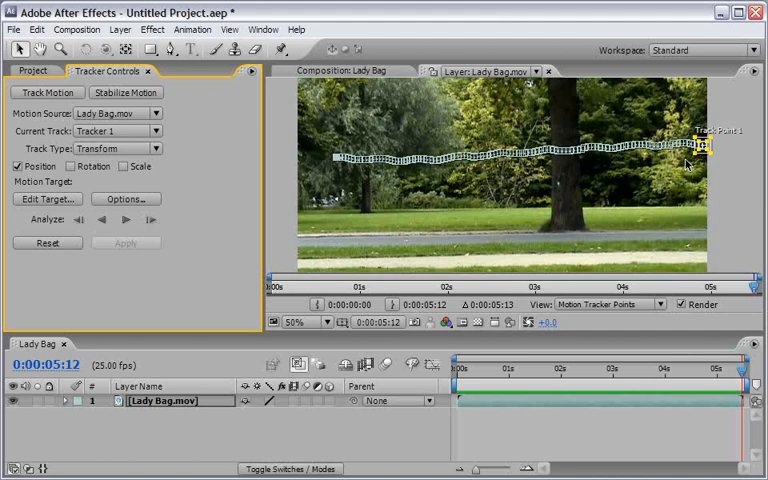
{"action": "mouse_move", "coordinate": [734, 184]}
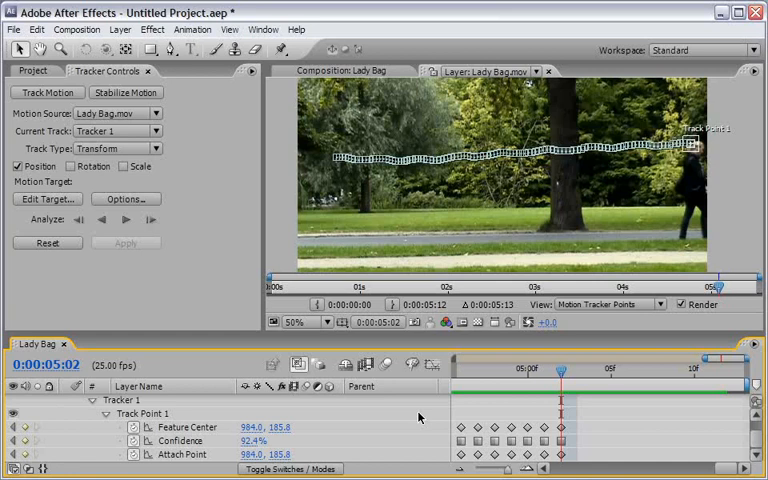
{"action": "mouse_move", "coordinate": [548, 420]}
{"action": "type", "text": "loopOut("}
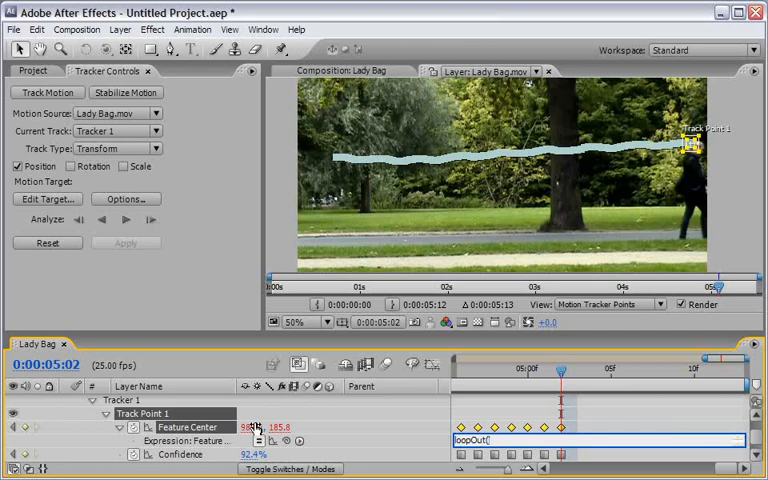
Step: Give Feature Center the expression loopOut('continue') to extend the track
{"action": "type", "text": "'c"}
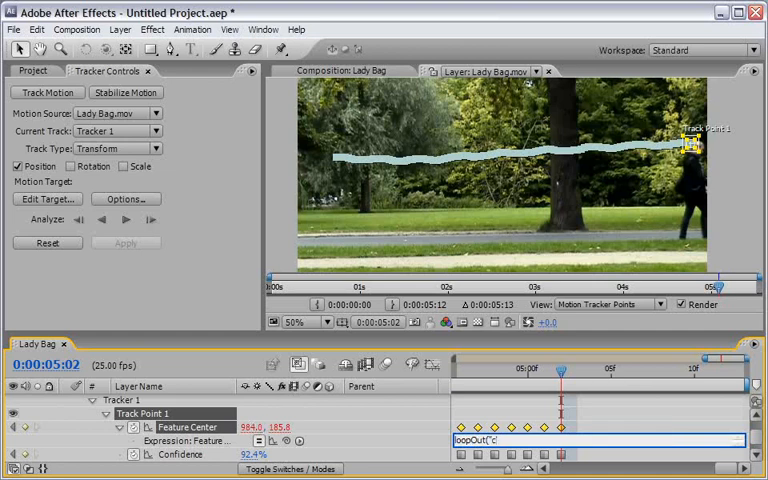
{"action": "type", "text": "ontinue\")"}
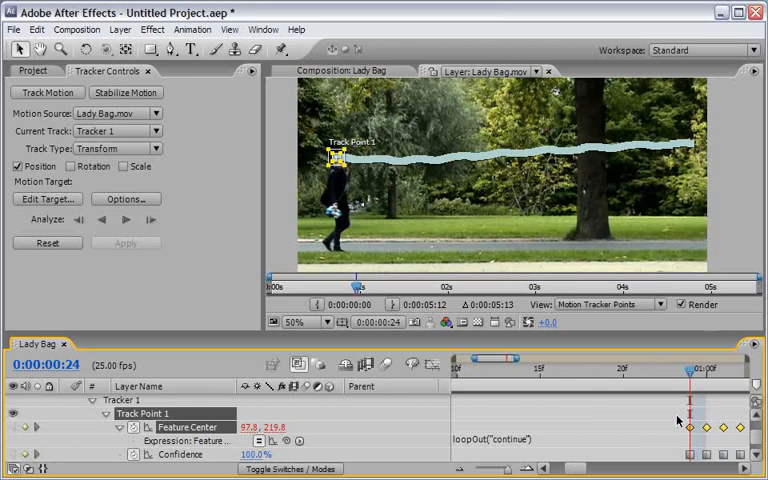
{"action": "left_click", "coordinate": [104, 220]}
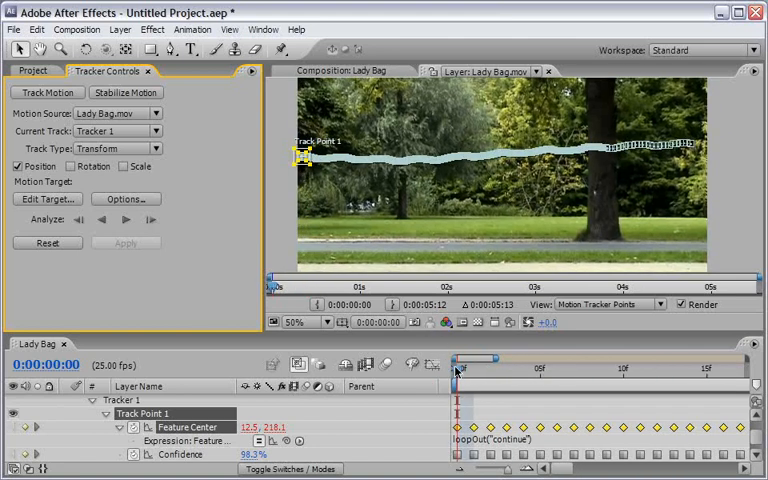
{"action": "left_click_drag", "start_coordinate": [456, 368], "coordinate": [504, 368]}
{"action": "type", "text": "In"}
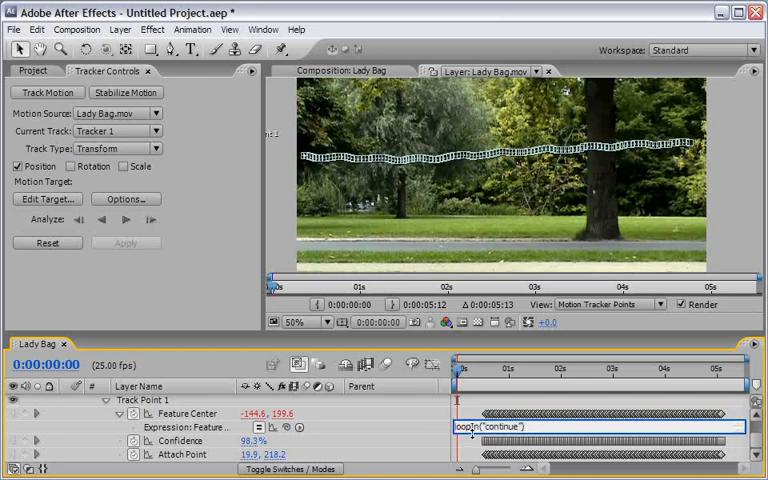
Step: Write if(time<t) loopIn("continue") else loopOut("continue") on Feature Center
{"action": "type", "text": "f(timel"}
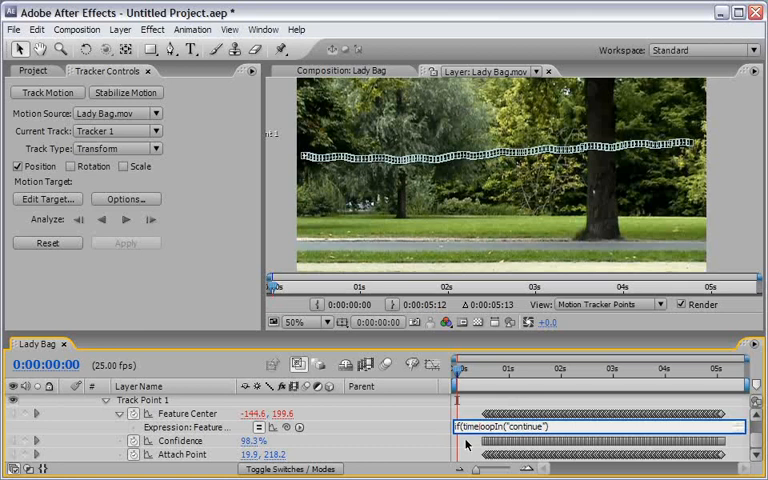
{"action": "type", "text": "<1)"}
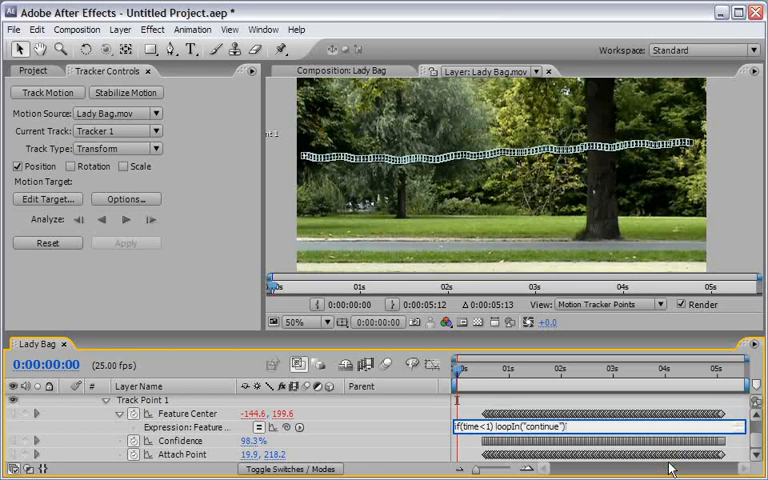
{"action": "type", "text": "else loopOut"}
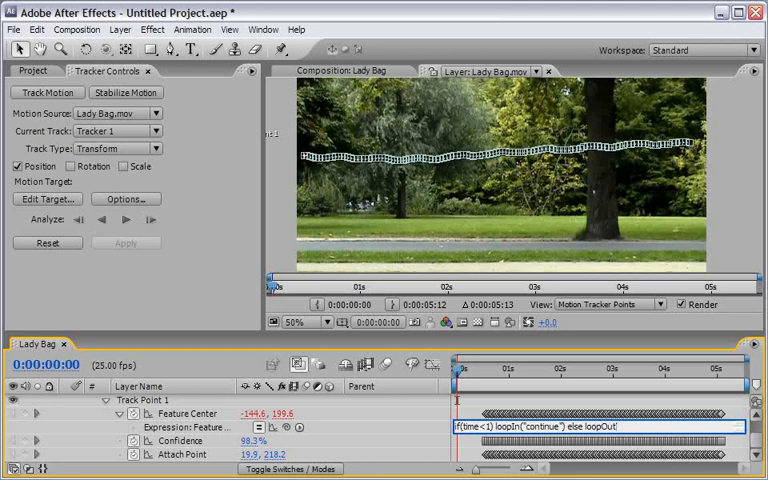
{"action": "type", "text": "(\"continue\""}
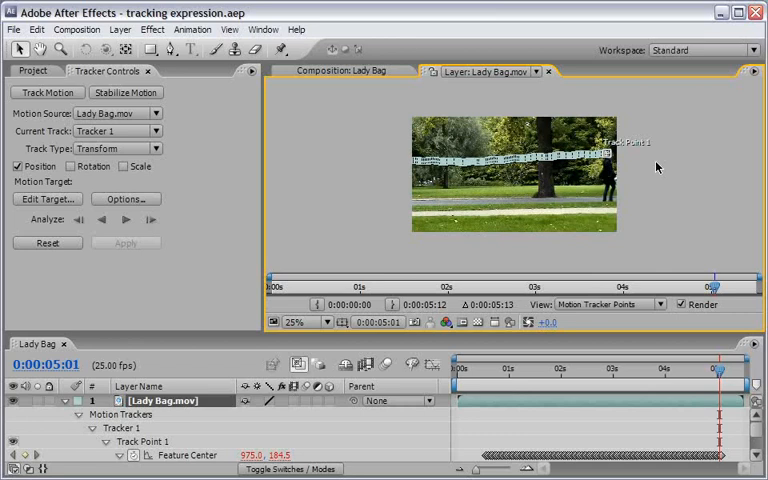
{"action": "left_click", "coordinate": [316, 322]}
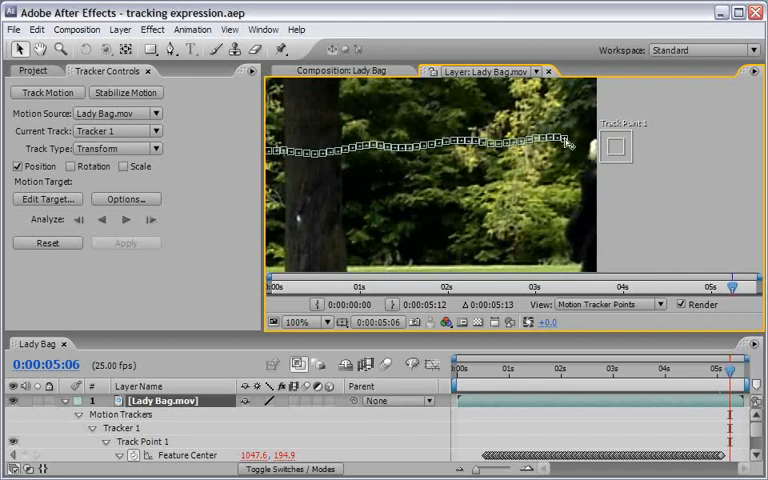
{"action": "left_click_drag", "start_coordinate": [732, 288], "coordinate": [728, 284]}
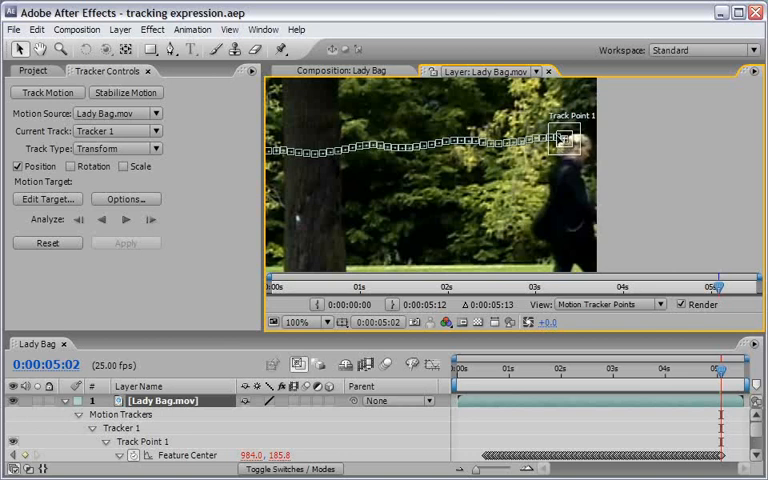
{"action": "mouse_move", "coordinate": [646, 228]}
{"action": "type", "text": "if(time<1) loopIn(\"continue\") else loopOut(\"continue\")"}
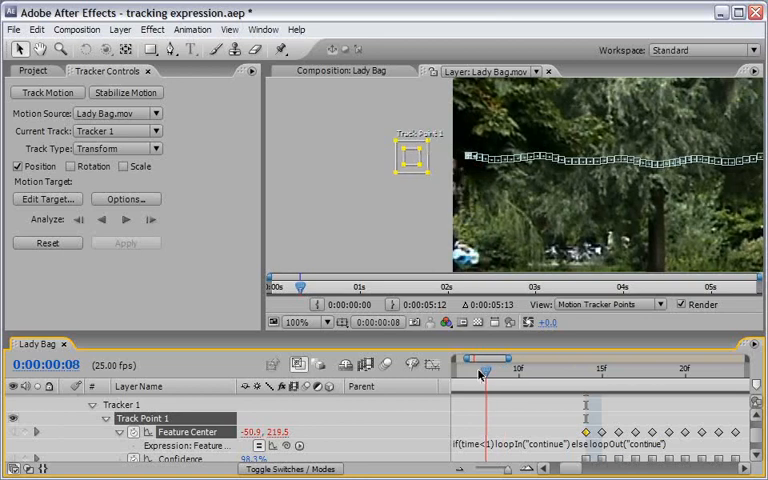
{"action": "left_click_drag", "start_coordinate": [500, 368], "coordinate": [618, 368]}
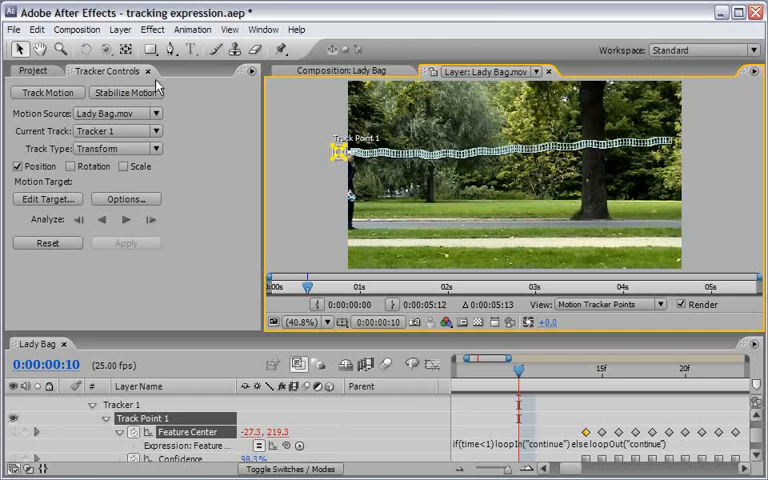
Step: Add a null object to the Lady Bag comp and name it Tracker Data
{"action": "left_click", "coordinate": [32, 70]}
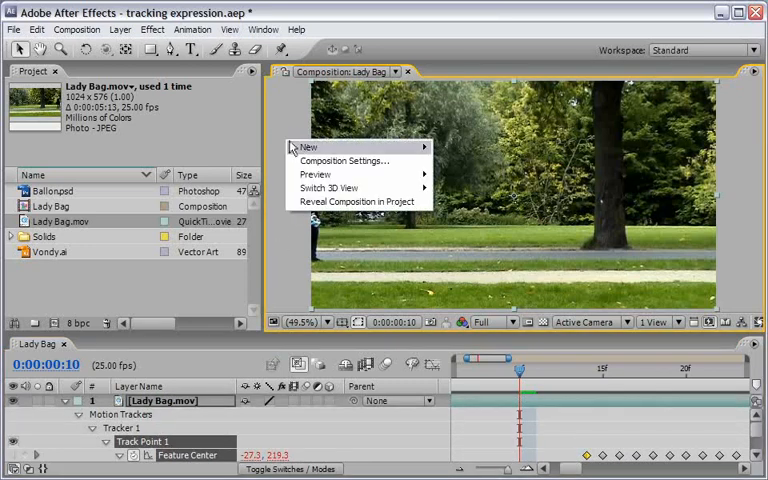
{"action": "left_click", "coordinate": [308, 148]}
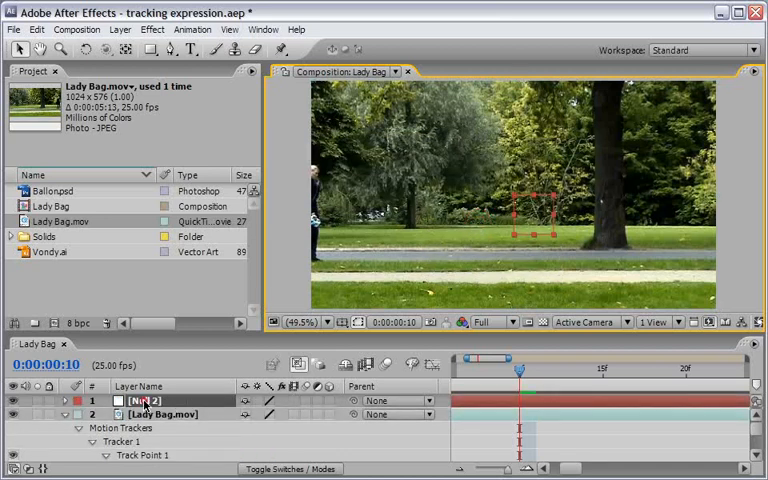
{"action": "double_click", "coordinate": [144, 400]}
{"action": "type", "text": "Tracker Data"}
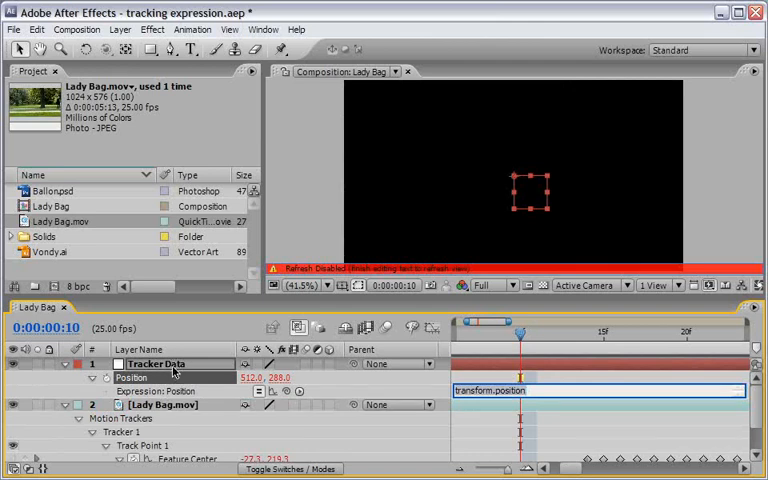
Step: Link the null's Position to Track Point 1's Attach Point and scrub to check it follows her
{"action": "left_click", "coordinate": [160, 404]}
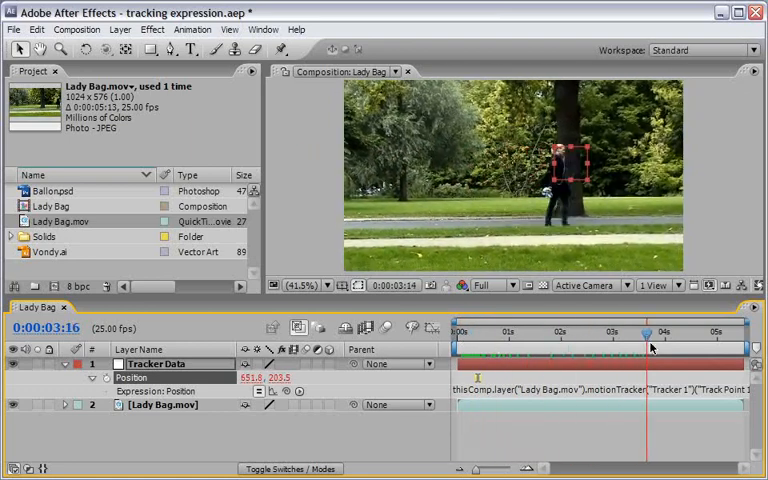
{"action": "left_click_drag", "start_coordinate": [648, 344], "coordinate": [724, 344]}
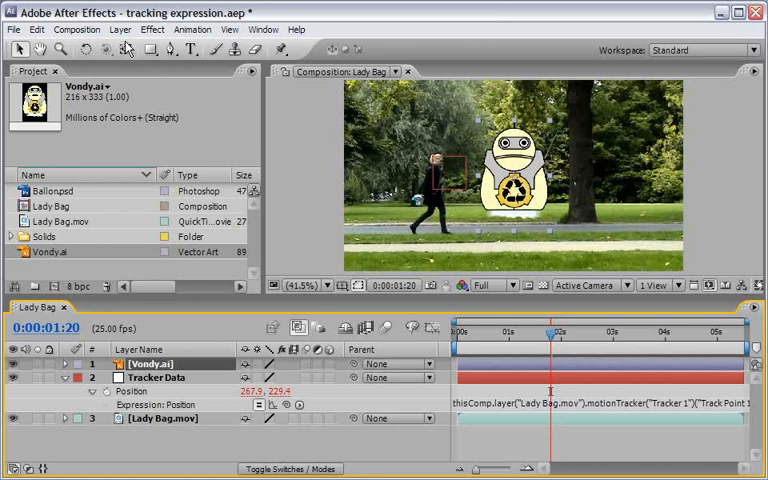
Step: Recolour the Vondy robot's Outer Glow layer style to a pale blue
{"action": "left_click", "coordinate": [120, 28]}
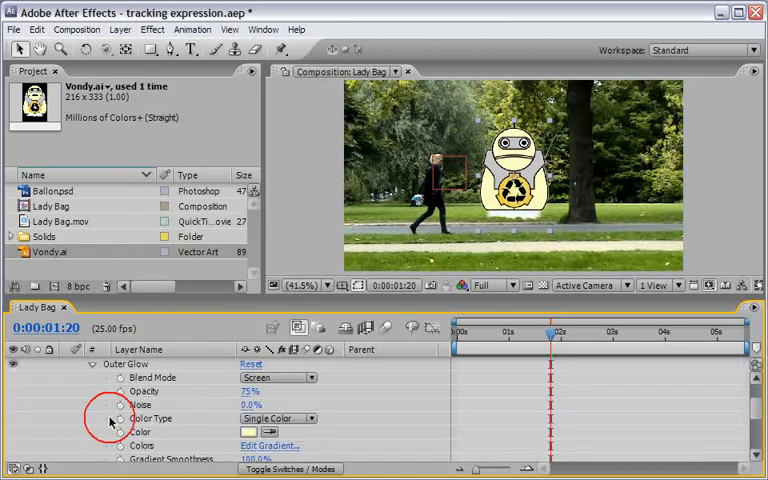
{"action": "left_click", "coordinate": [248, 432]}
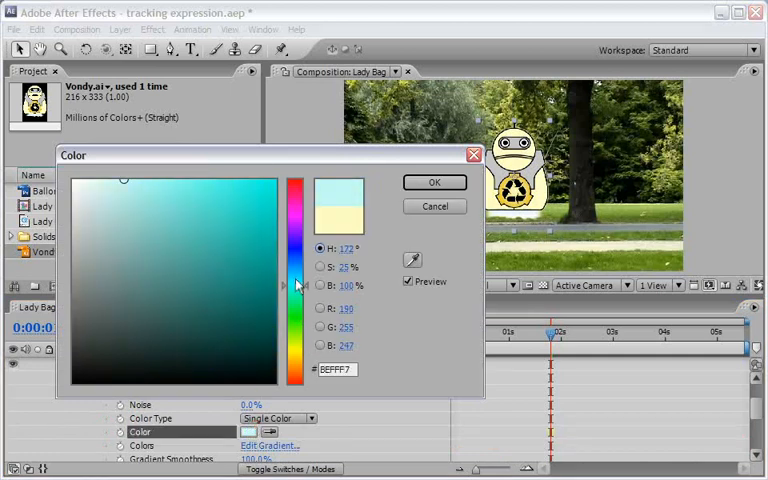
{"action": "left_click", "coordinate": [150, 188]}
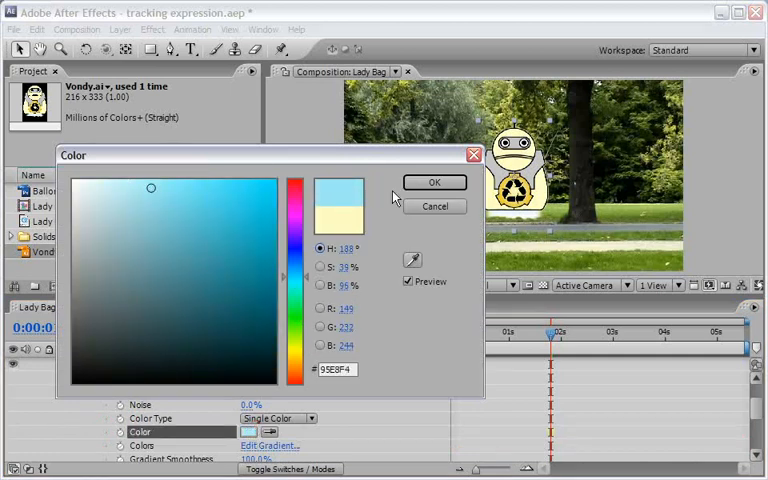
{"action": "left_click", "coordinate": [434, 182]}
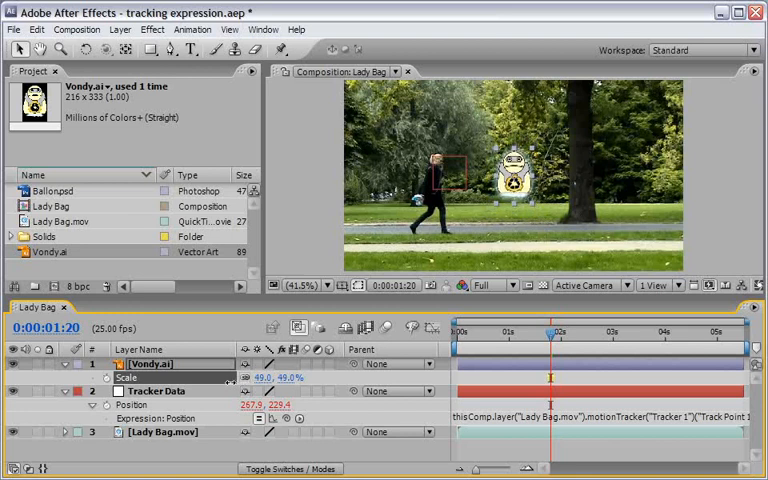
Step: Scale the robot to about 45%, place it above her head and parent it to Tracker Data
{"action": "left_click_drag", "start_coordinate": [262, 376], "coordinate": [244, 376]}
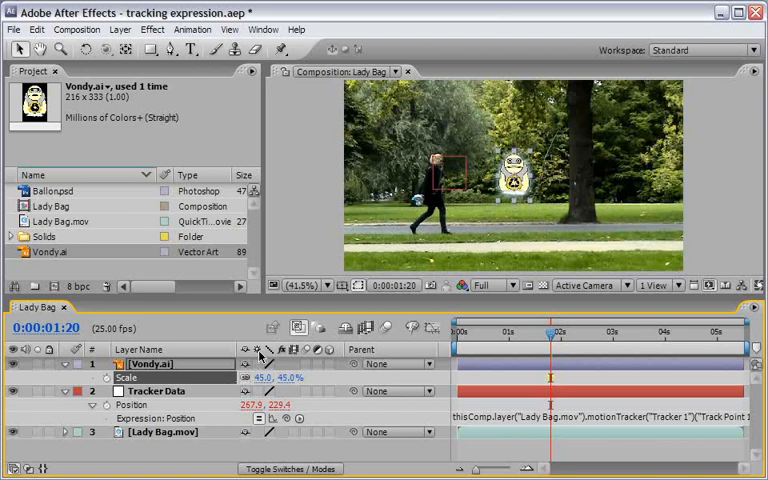
{"action": "left_click_drag", "start_coordinate": [518, 176], "coordinate": [438, 126]}
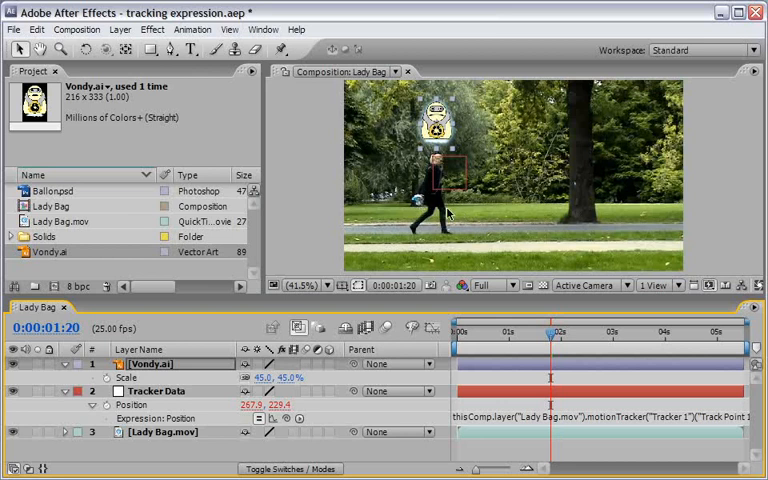
{"action": "mouse_move", "coordinate": [396, 352]}
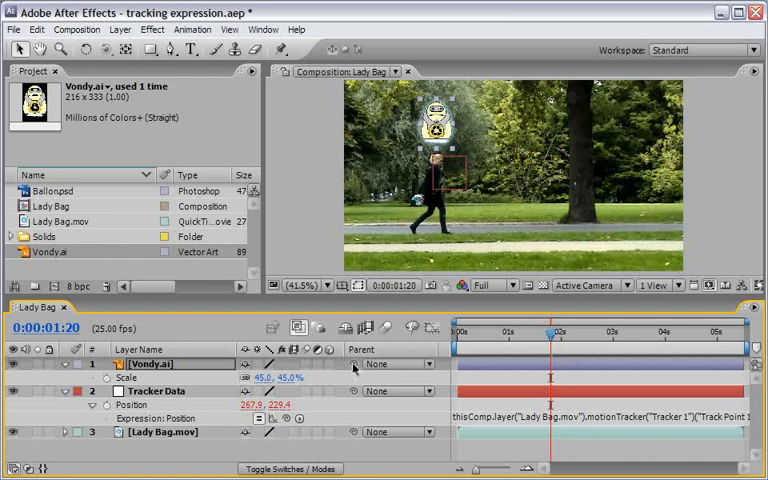
{"action": "left_click", "coordinate": [390, 364]}
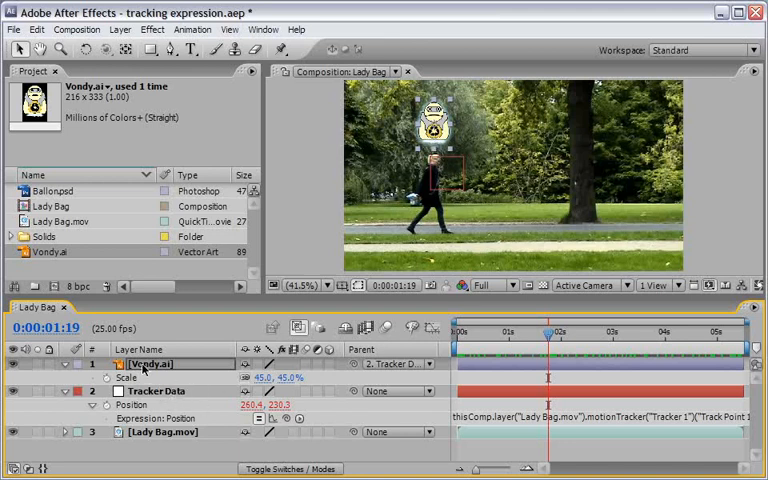
Step: Give the robot's Position the expression x=value[0]; y=wiggle(2,20)[1]; [x,y]
{"action": "double_click", "coordinate": [150, 364]}
{"action": "type", "text": "x="}
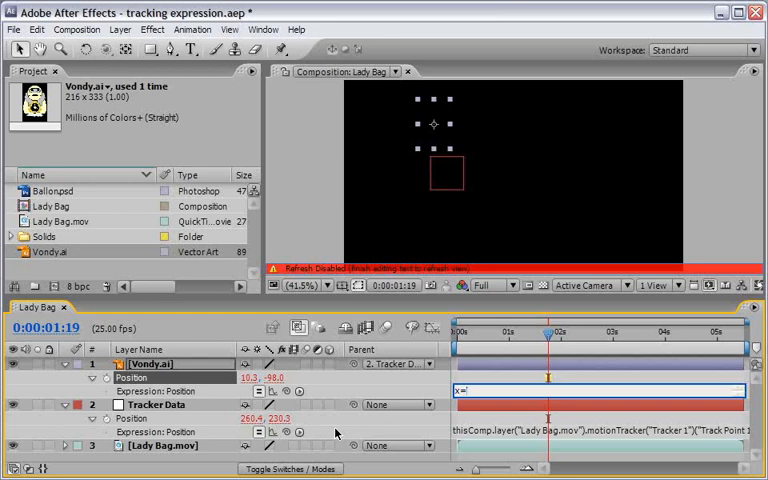
{"action": "type", "text": "value"}
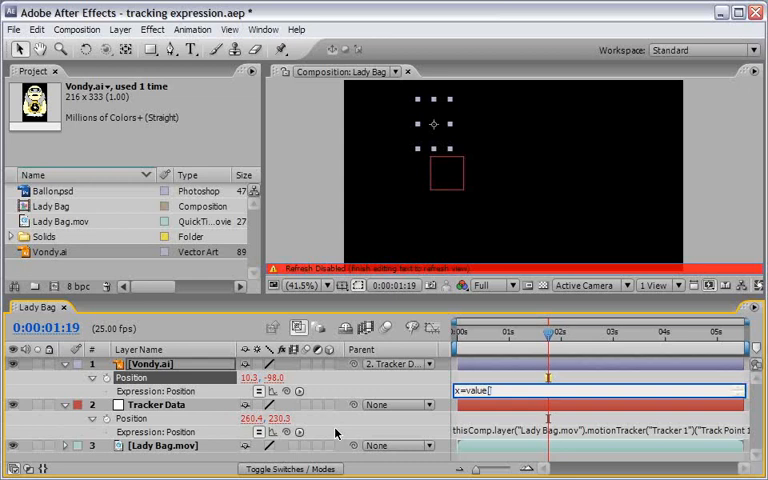
{"action": "type", "text": "[0];"}
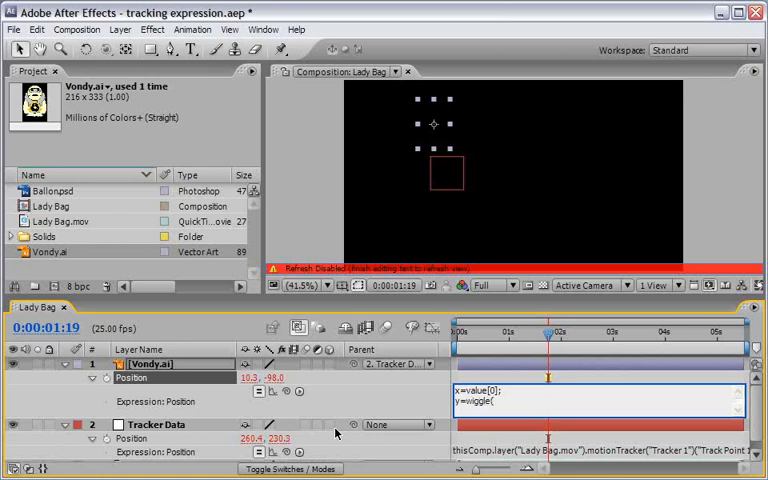
{"action": "type", "text": "2,"}
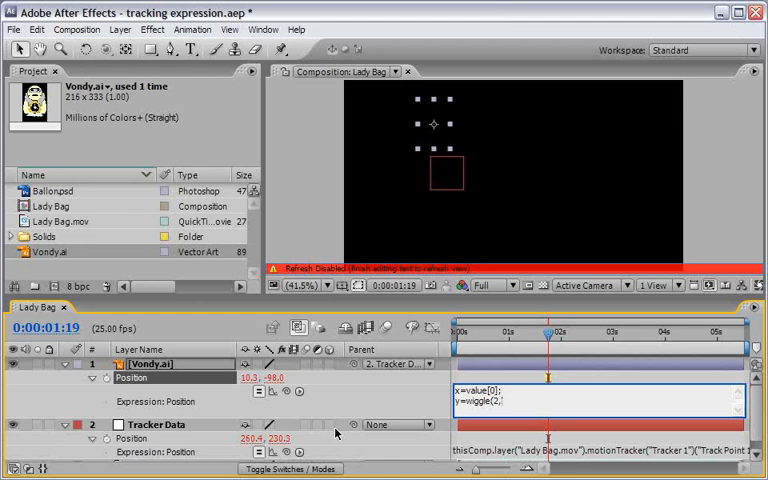
{"action": "type", "text": "0)"}
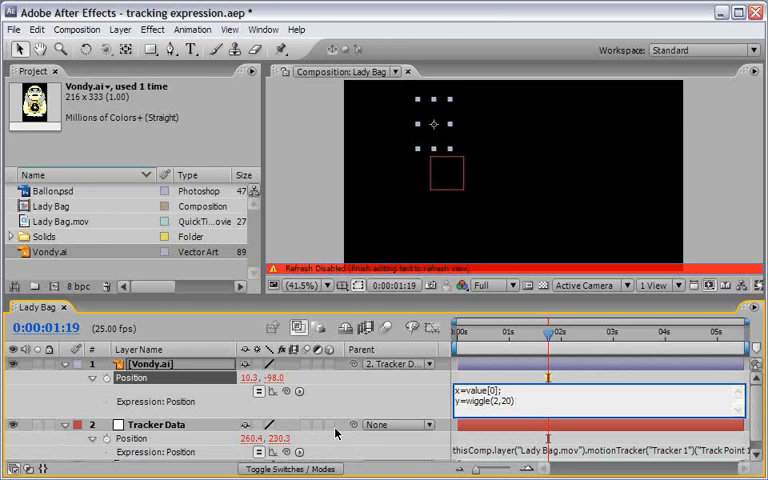
{"action": "type", "text": "]"}
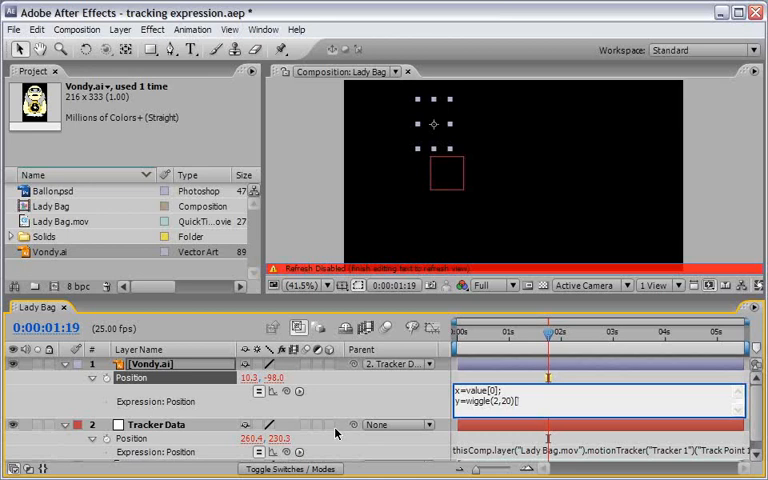
{"action": "type", "text": "[0];"}
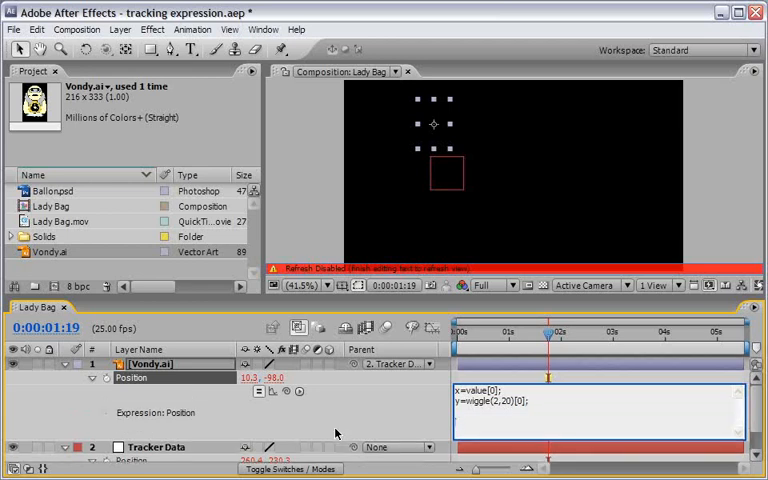
{"action": "type", "text": "[x]"}
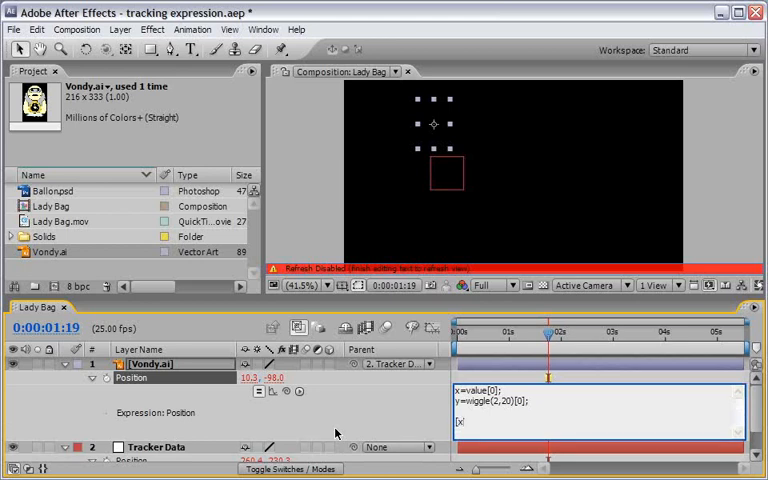
{"action": "type", "text": ","}
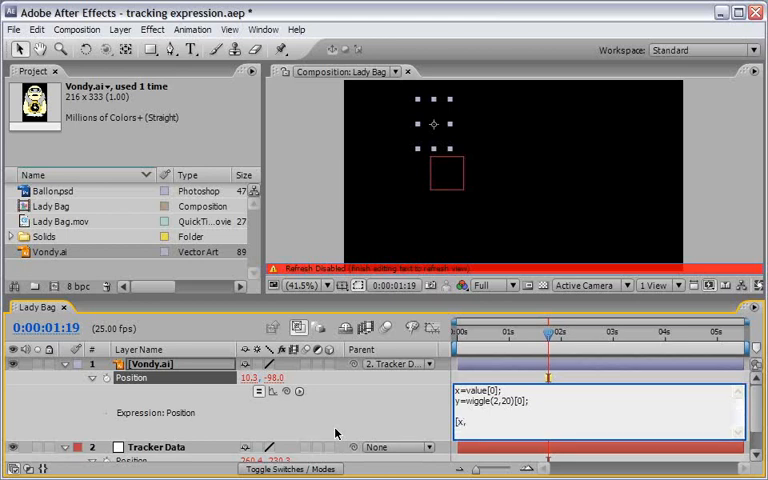
{"action": "type", "text": "y]"}
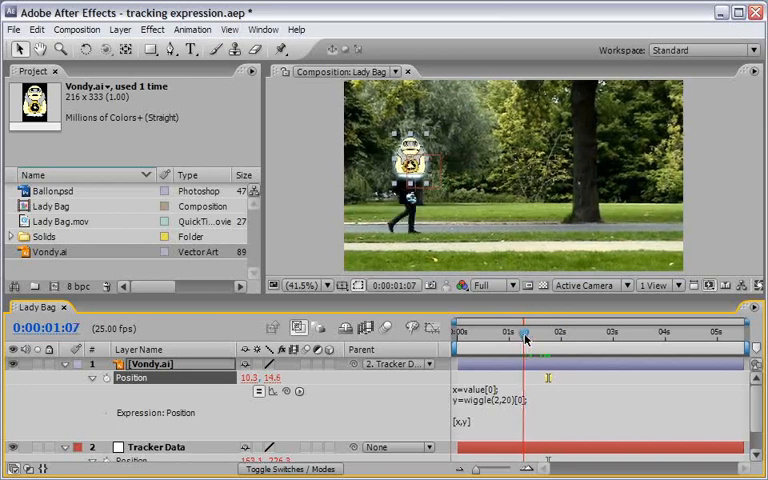
Step: Subtract 100 from the y term of the robot's Position expression so it hovers above her head
{"action": "left_click_drag", "start_coordinate": [524, 332], "coordinate": [590, 332]}
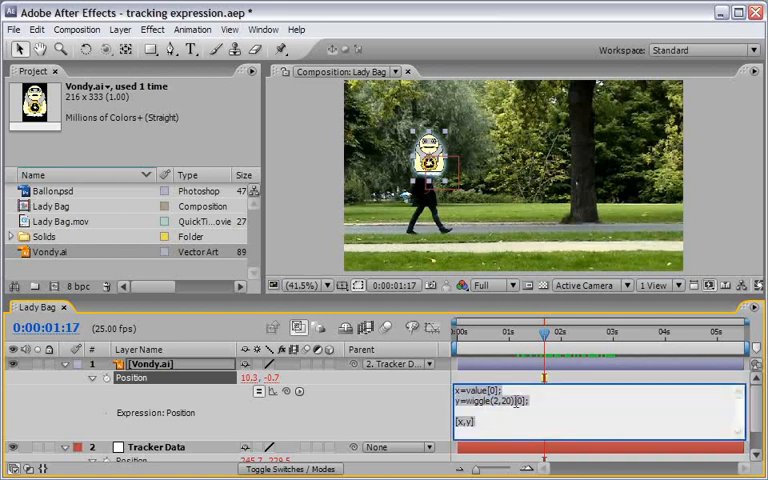
{"action": "mouse_move", "coordinate": [568, 374]}
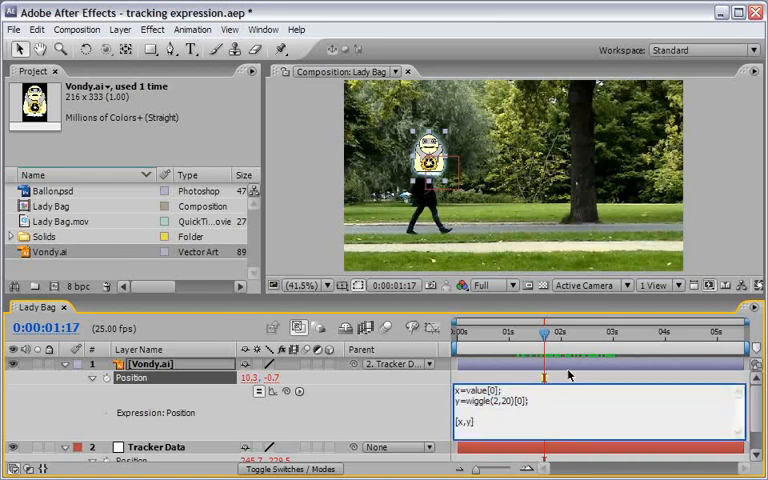
{"action": "type", "text": "-100"}
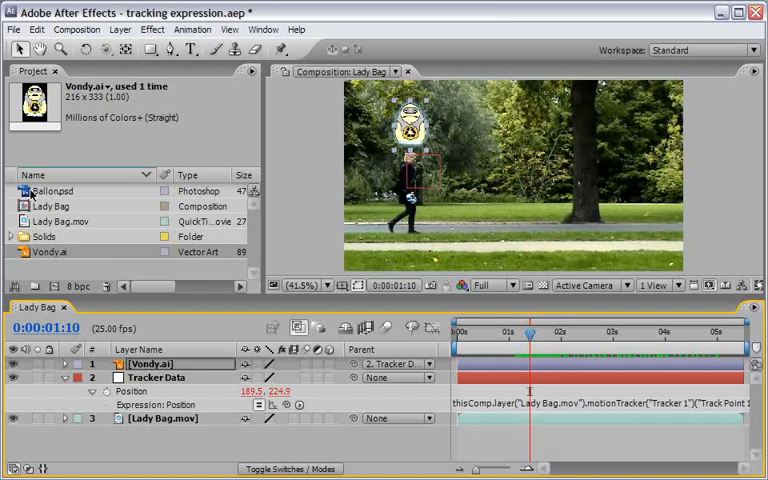
Step: Add the Ballon.psd 'I Must Find a Bin' bubble to the comp, parented to the tracker null
{"action": "left_click", "coordinate": [52, 190]}
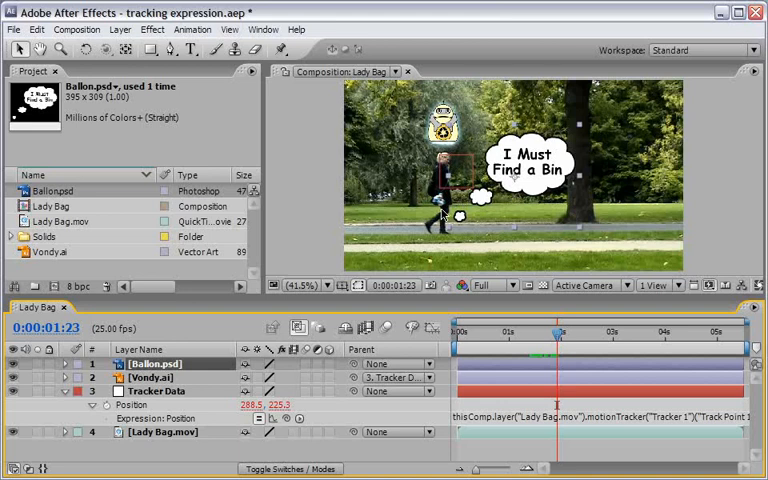
{"action": "mouse_move", "coordinate": [508, 170]}
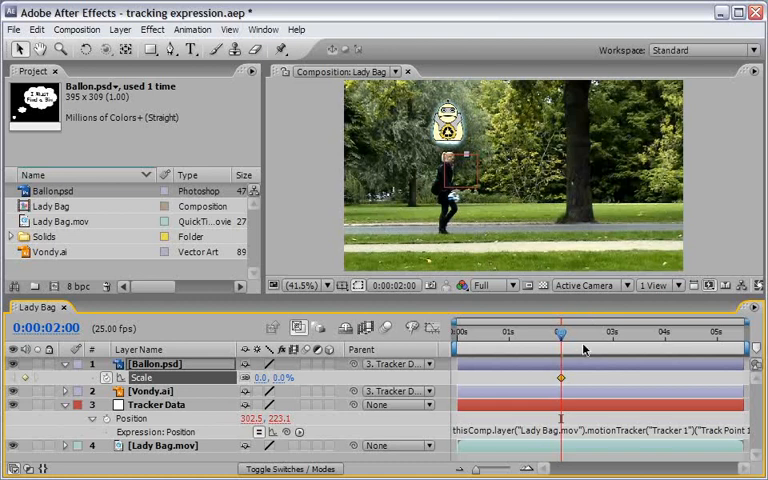
Step: Shape the balloon's Scale graph to overshoot past 100% before settling at full size
{"action": "left_click_drag", "start_coordinate": [560, 332], "coordinate": [592, 332]}
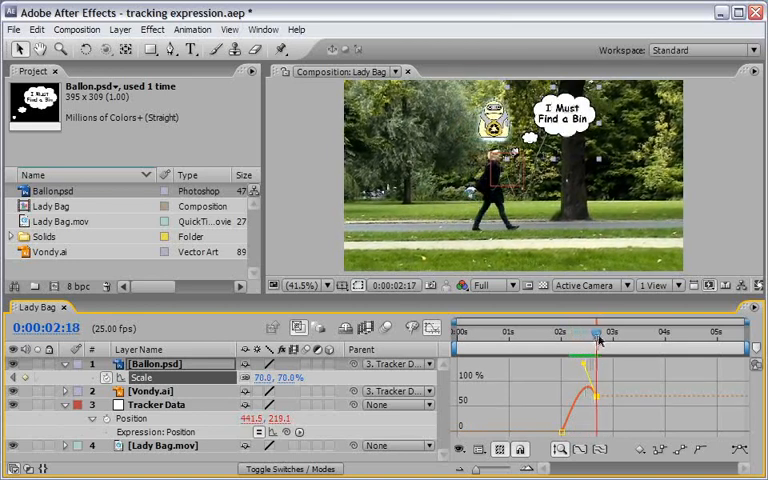
{"action": "left_click", "coordinate": [600, 340]}
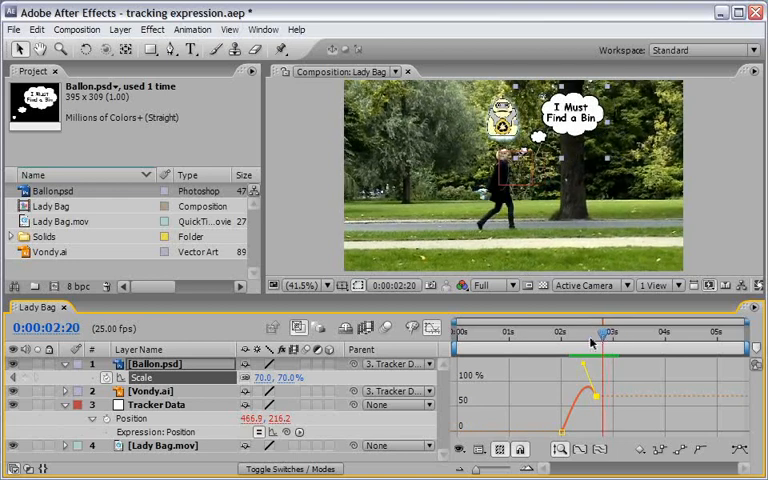